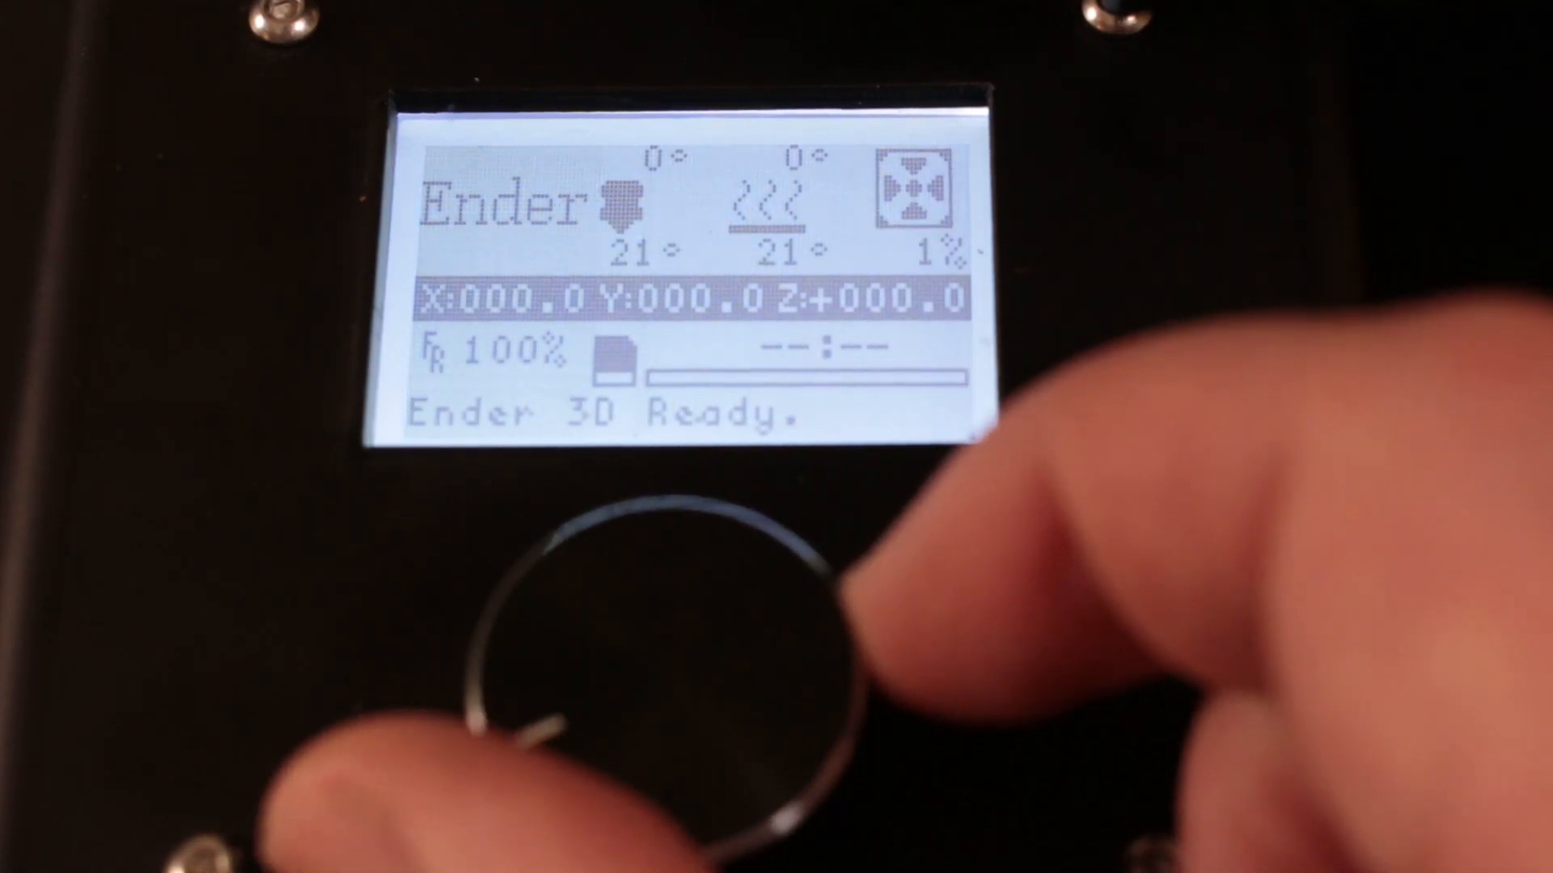
{"action": "left_click", "coordinate": [654, 643]}
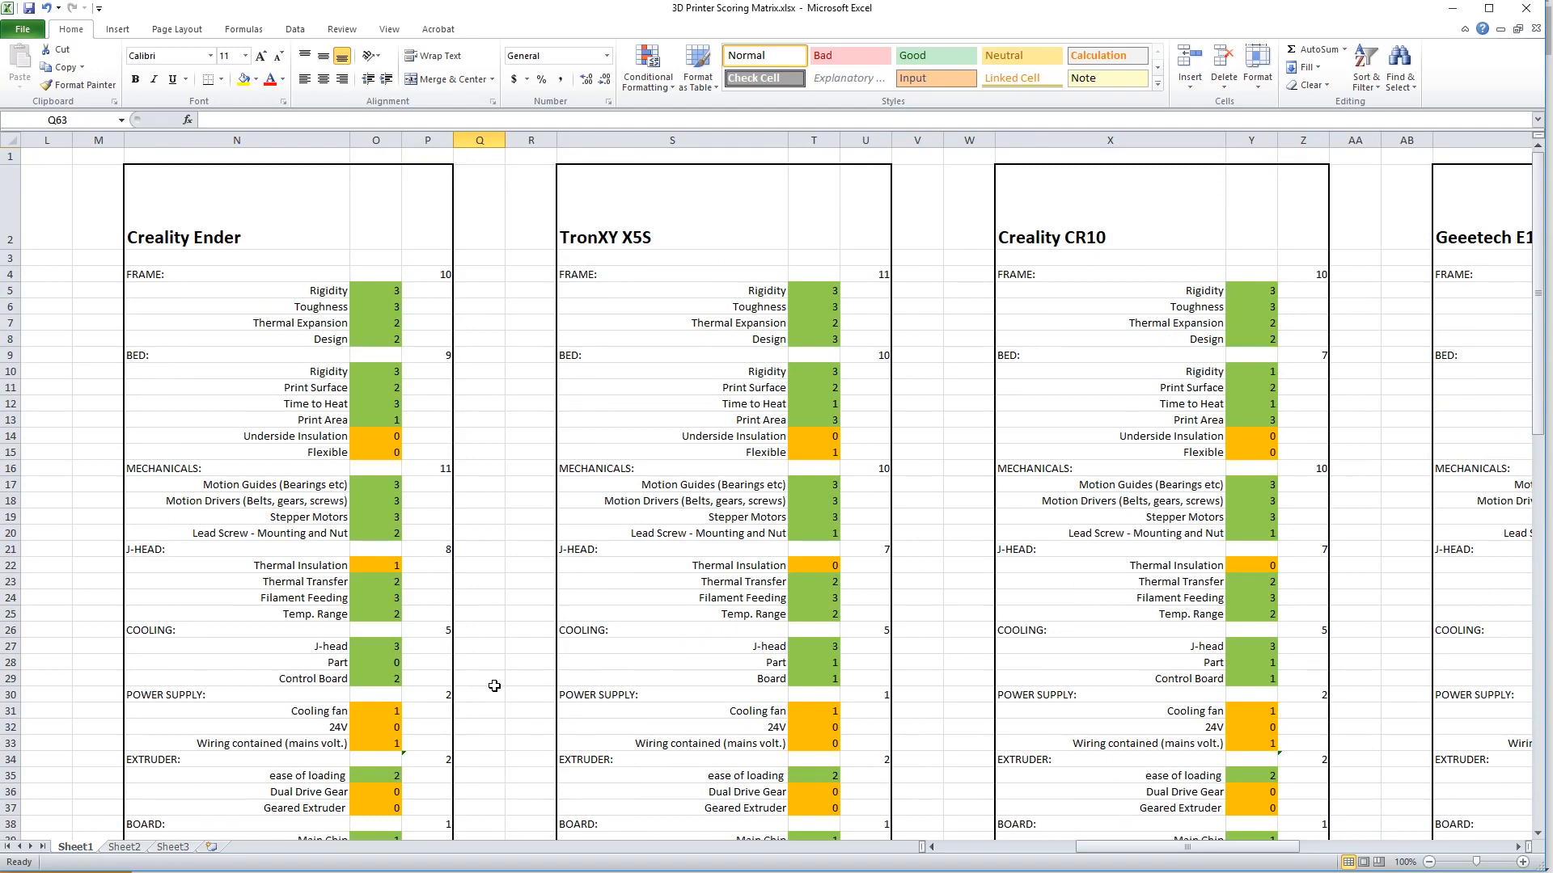
{"action": "mouse_move", "coordinate": [526, 635]}
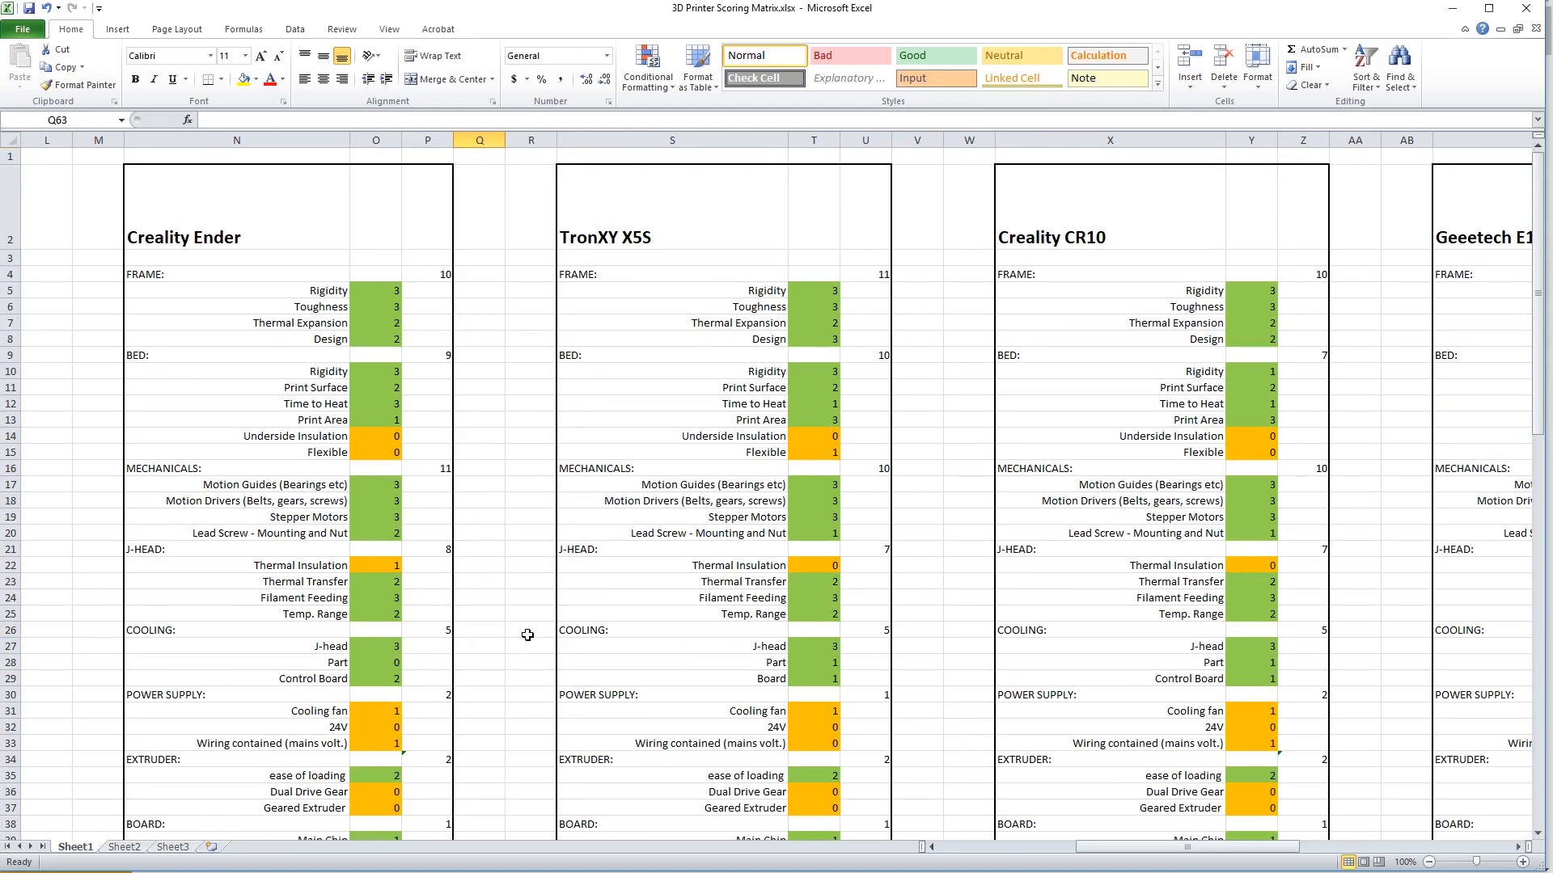
{"action": "scroll", "scroll_direction": "down", "scroll_amount": 3}
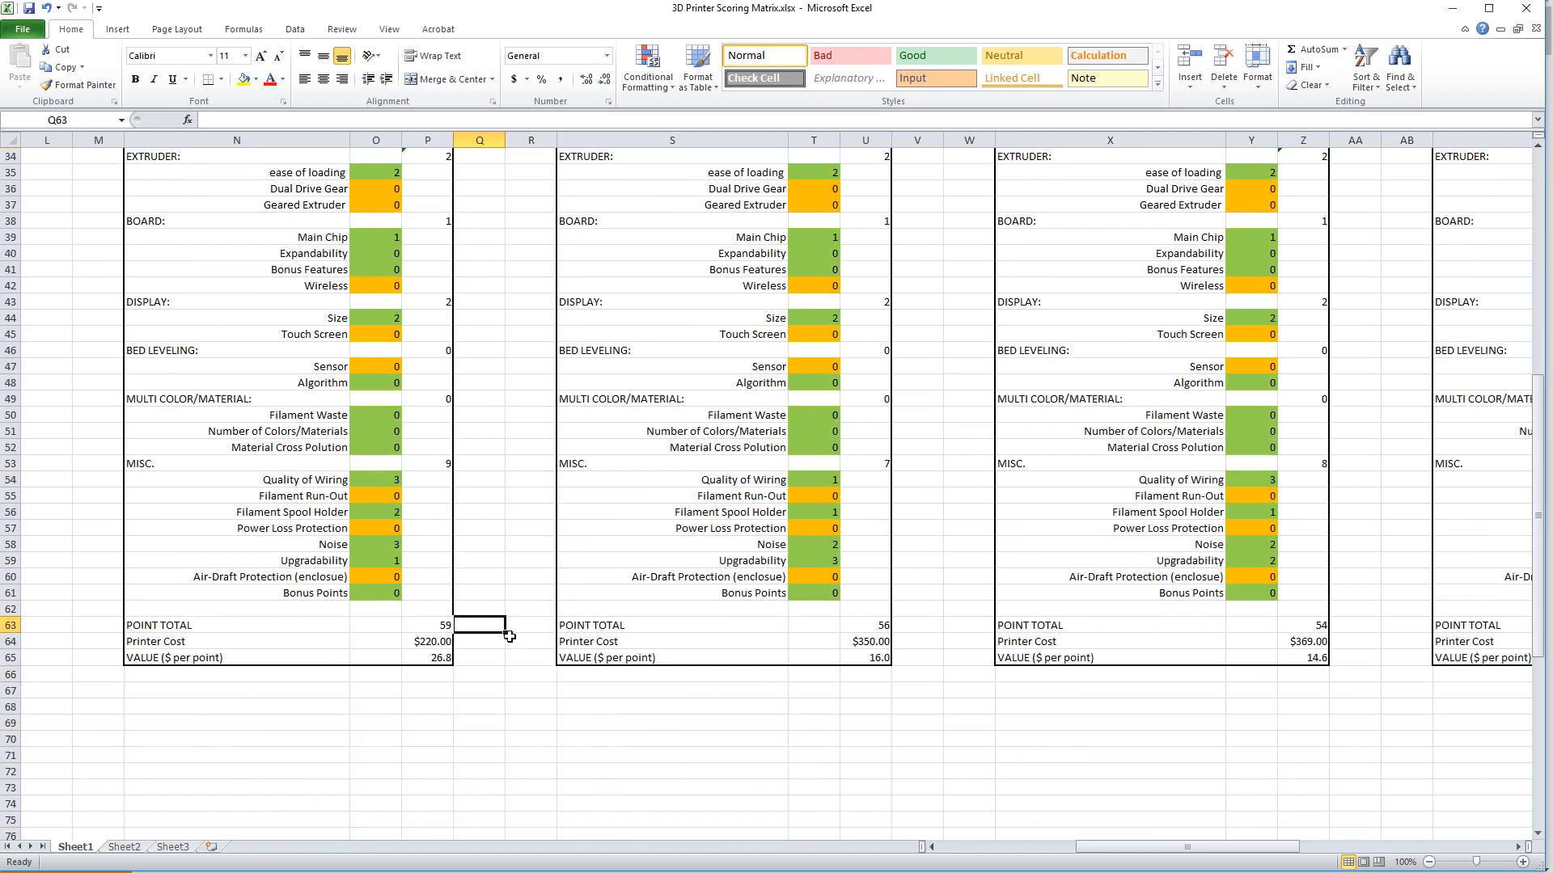
{"action": "left_click", "coordinate": [427, 625]}
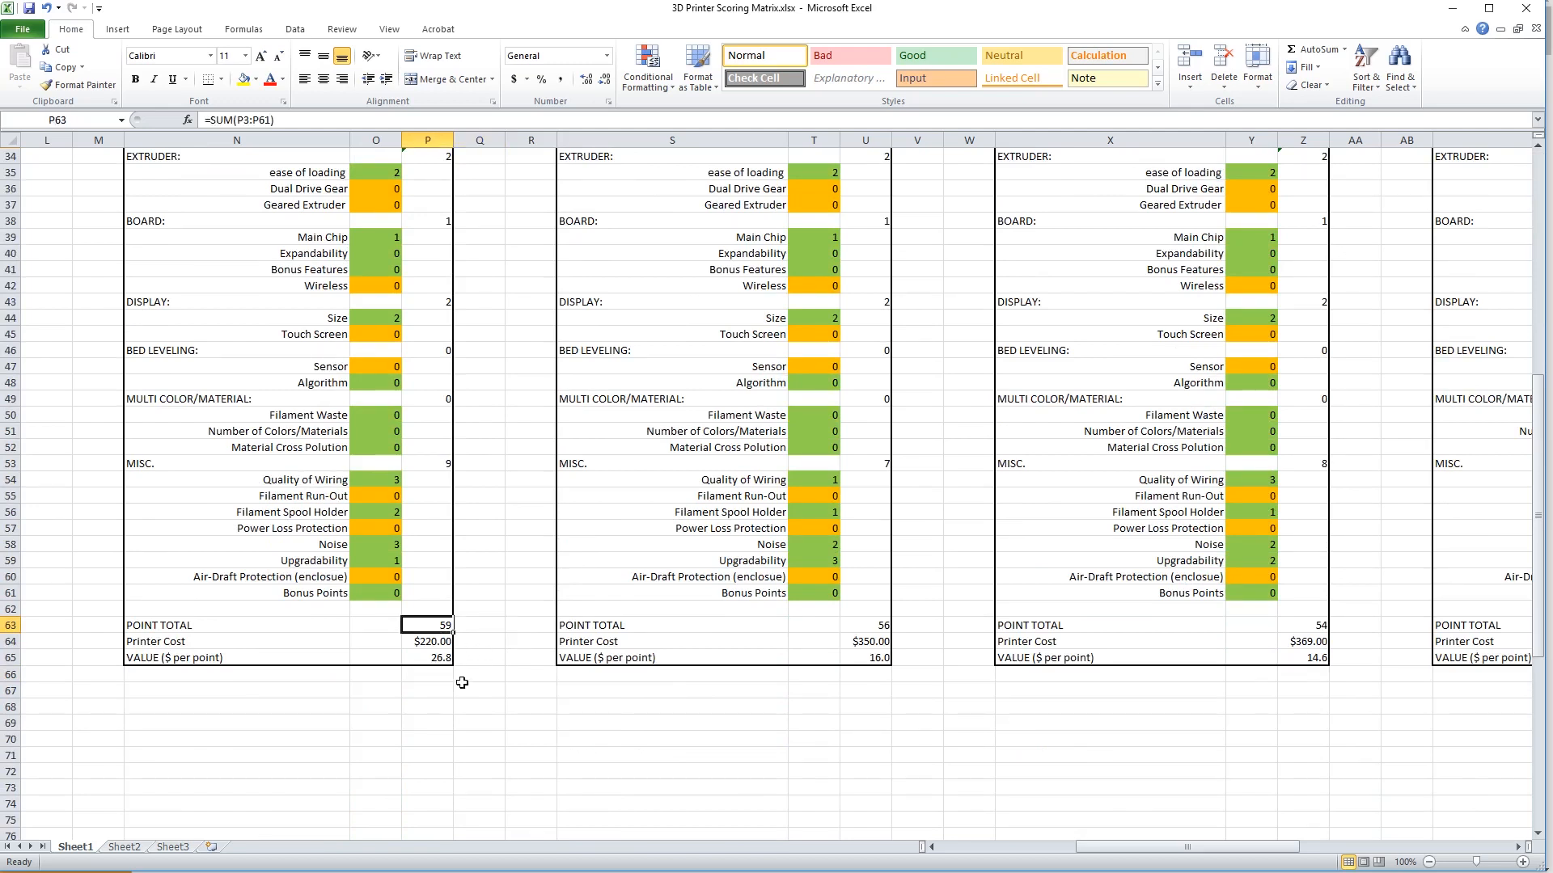
{"action": "mouse_move", "coordinate": [471, 702]}
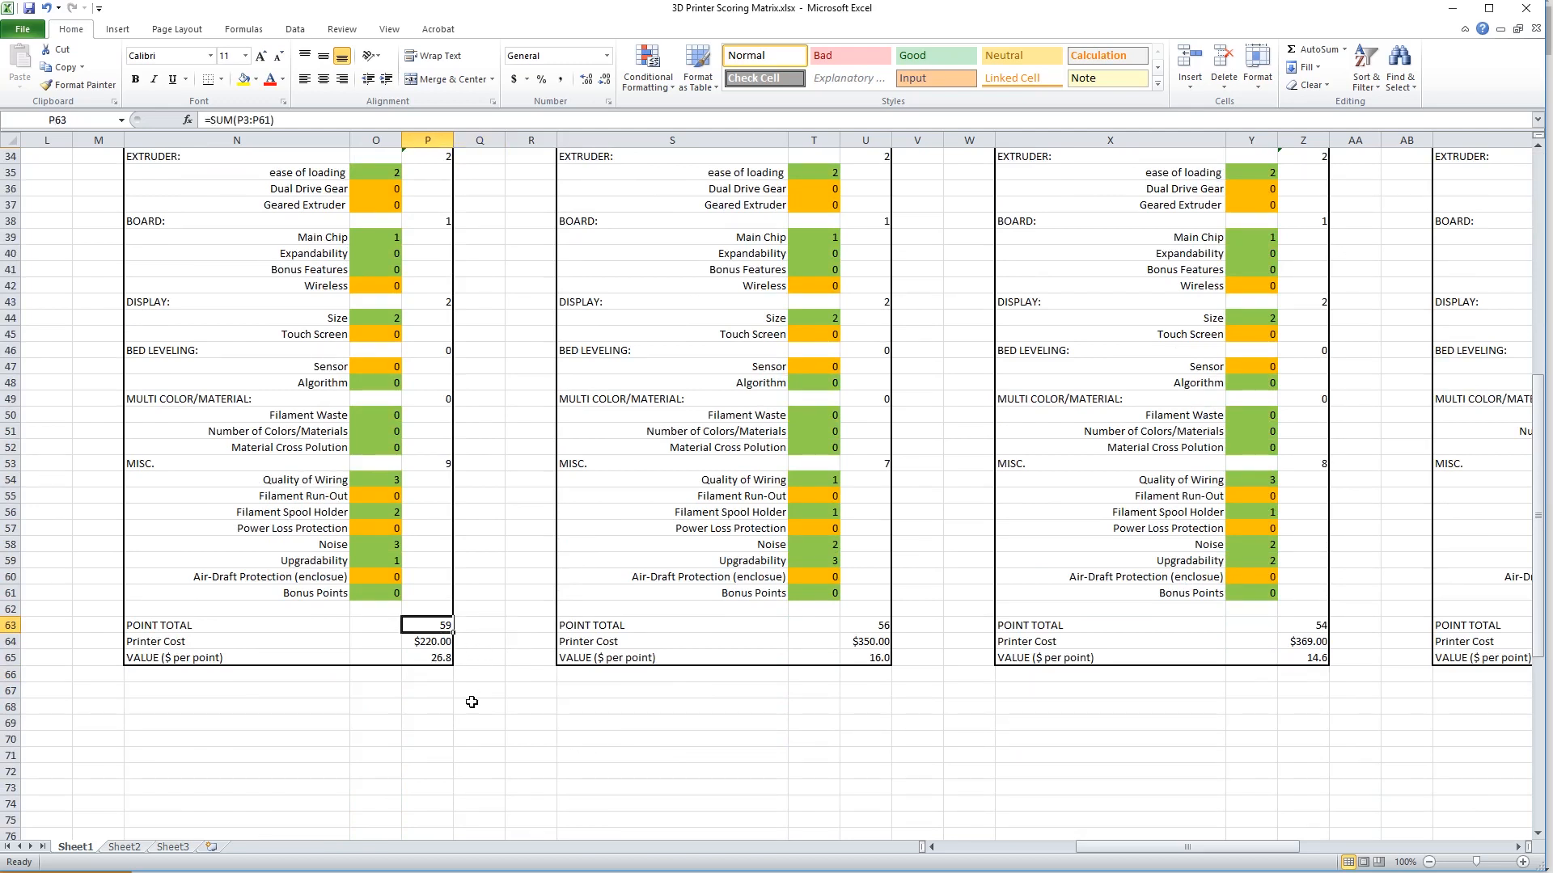
{"action": "mouse_move", "coordinate": [485, 702]}
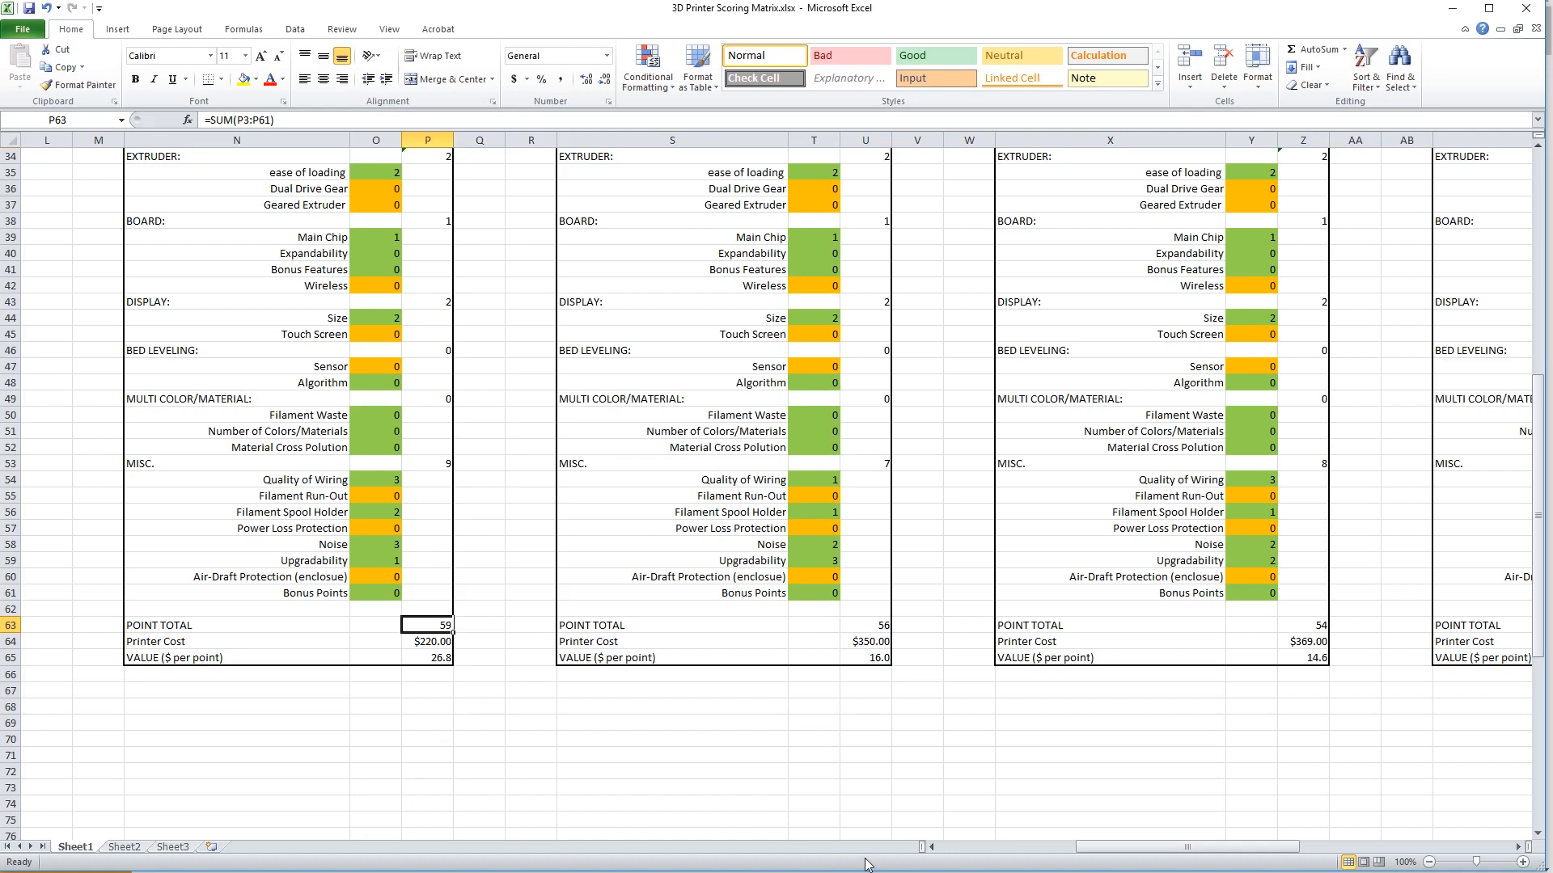
{"action": "mouse_move", "coordinate": [437, 768]}
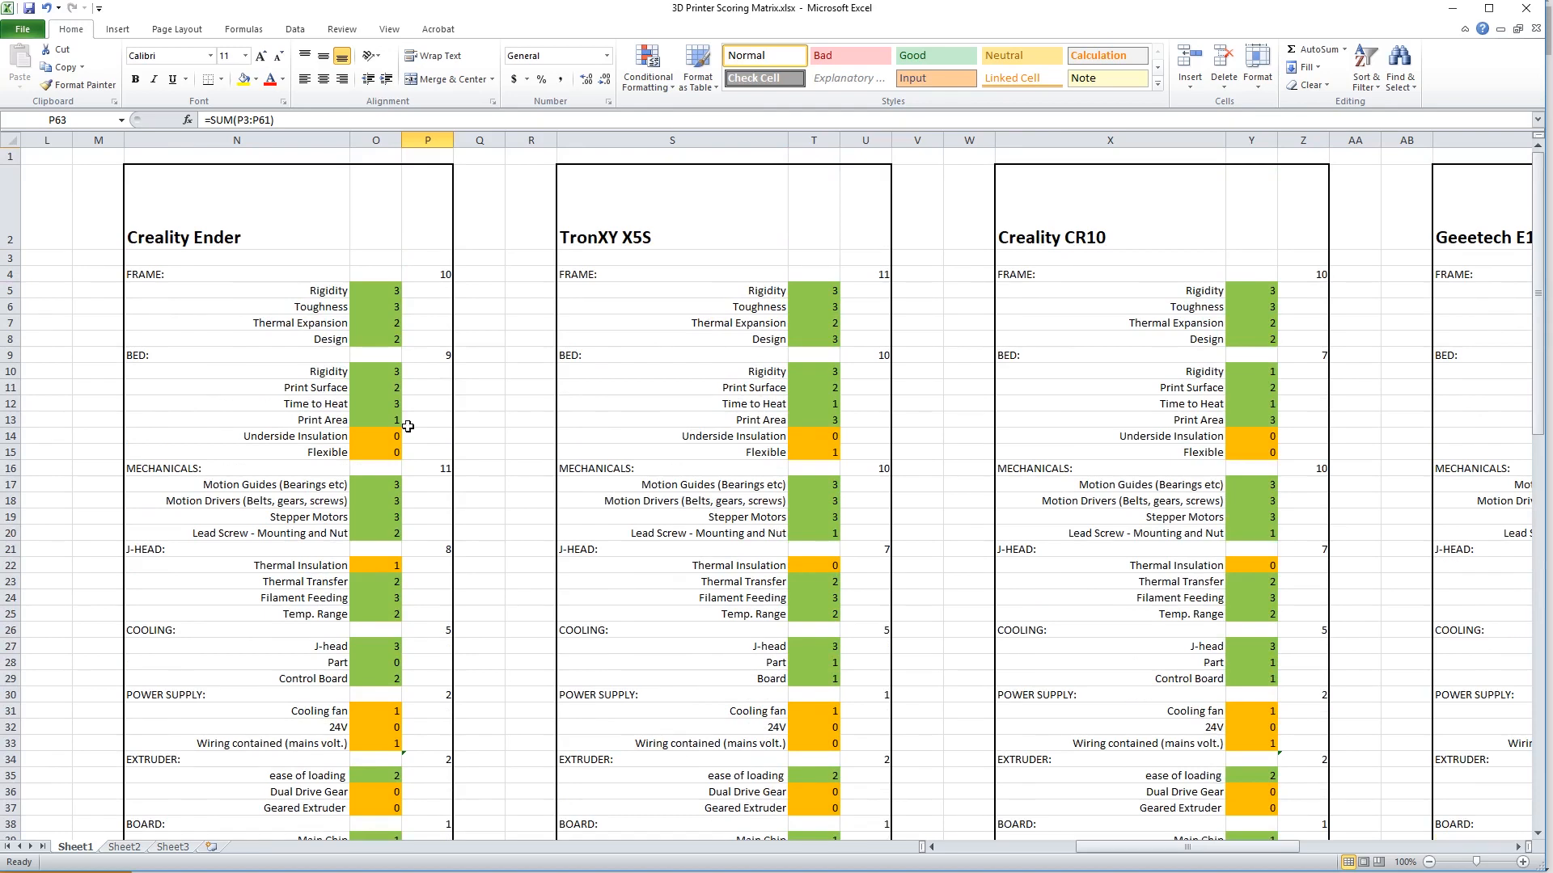
{"action": "left_click", "coordinate": [375, 419]}
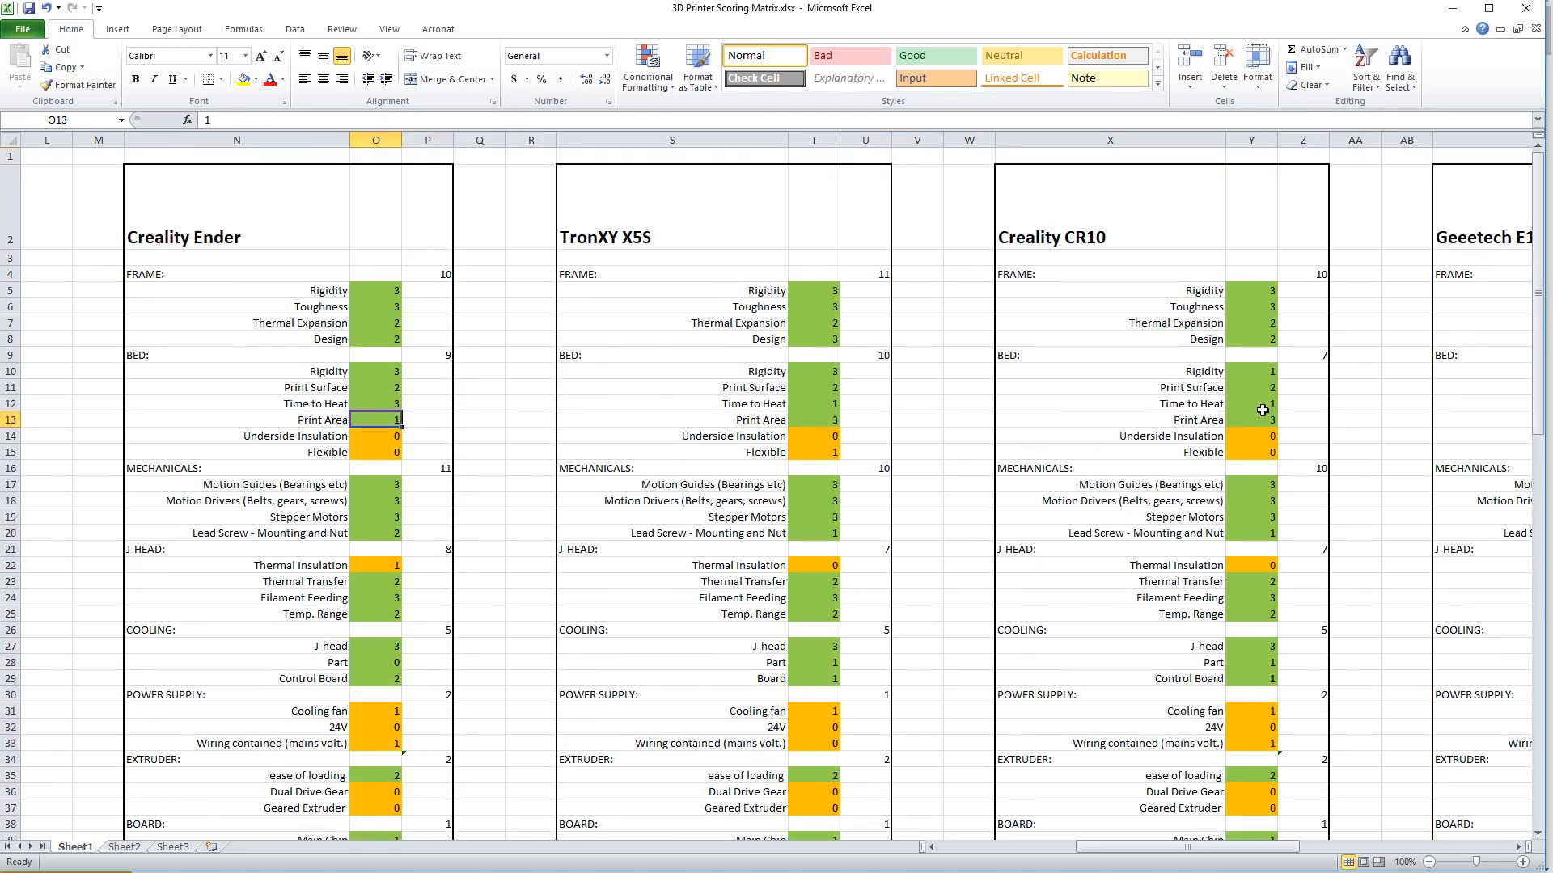
{"action": "left_click", "coordinate": [1262, 419]}
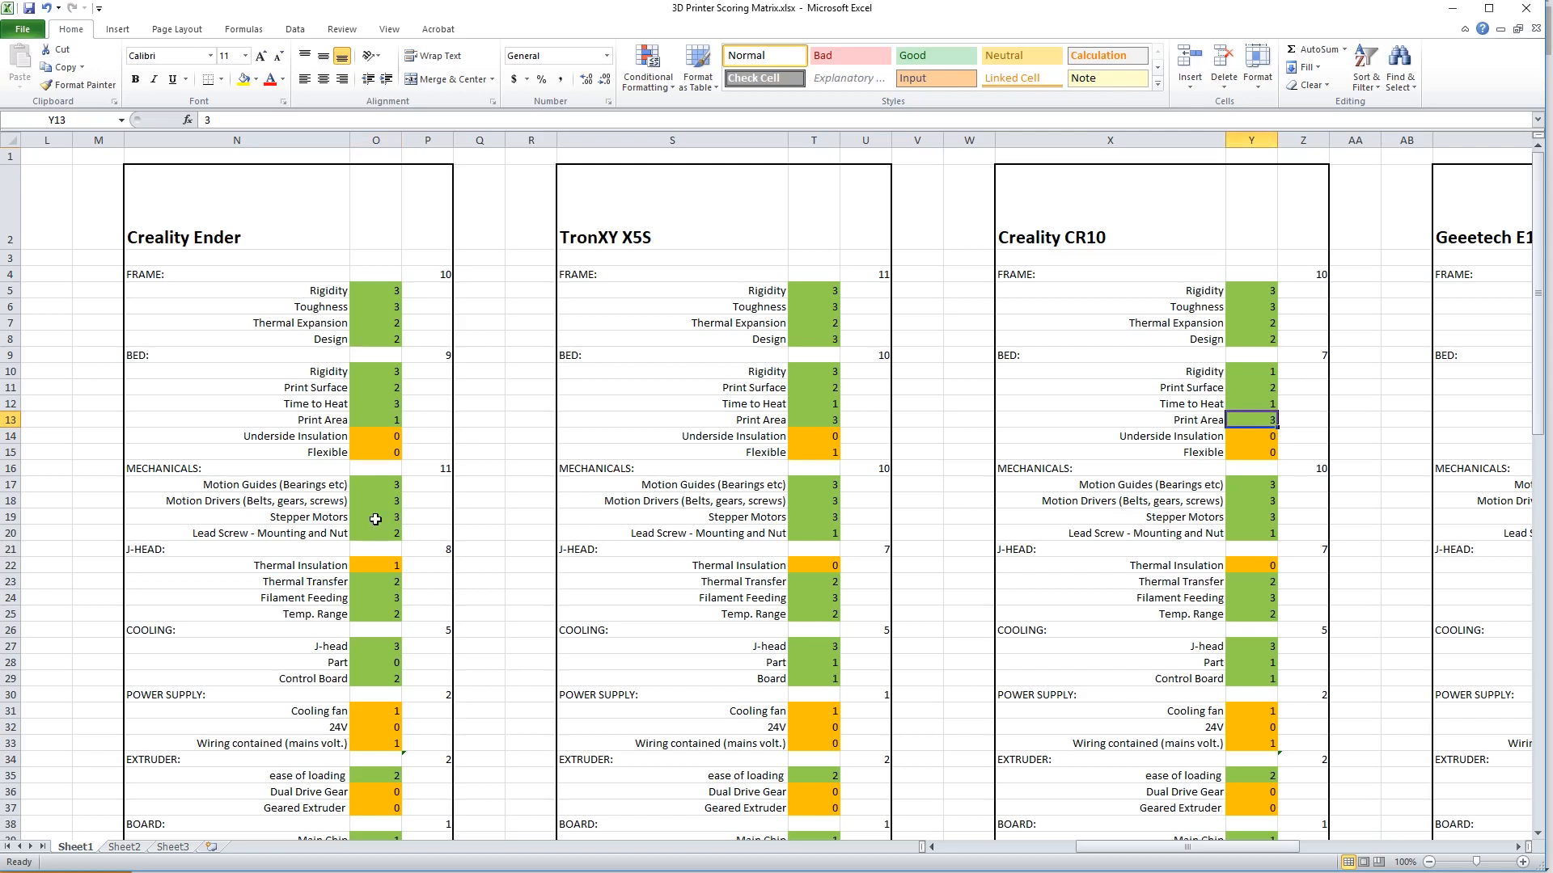
{"action": "left_click", "coordinate": [375, 402]}
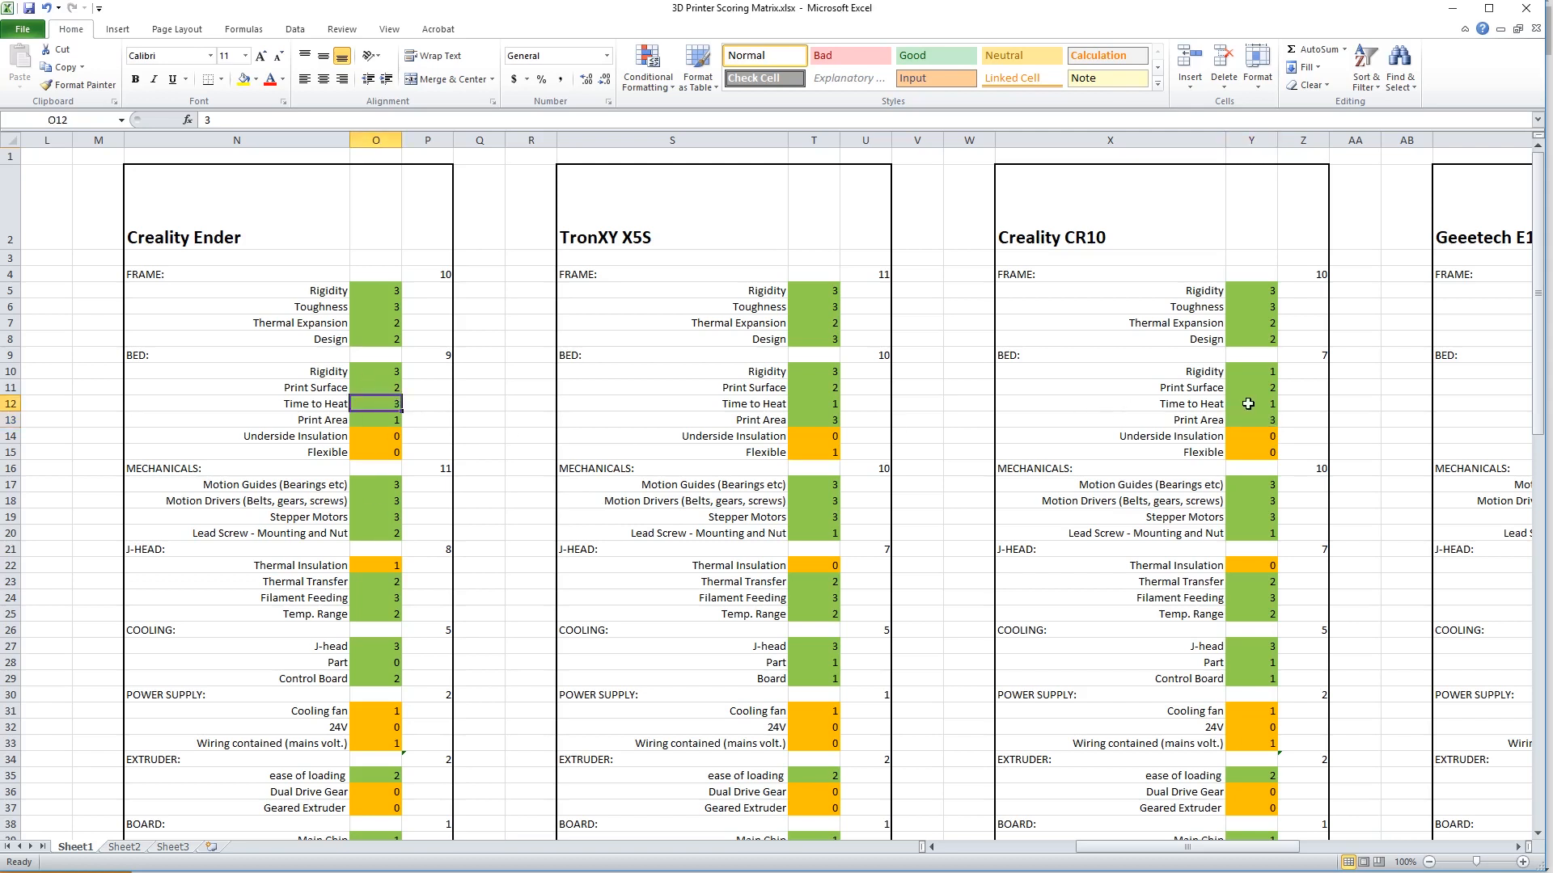
{"action": "left_click", "coordinate": [1249, 403]}
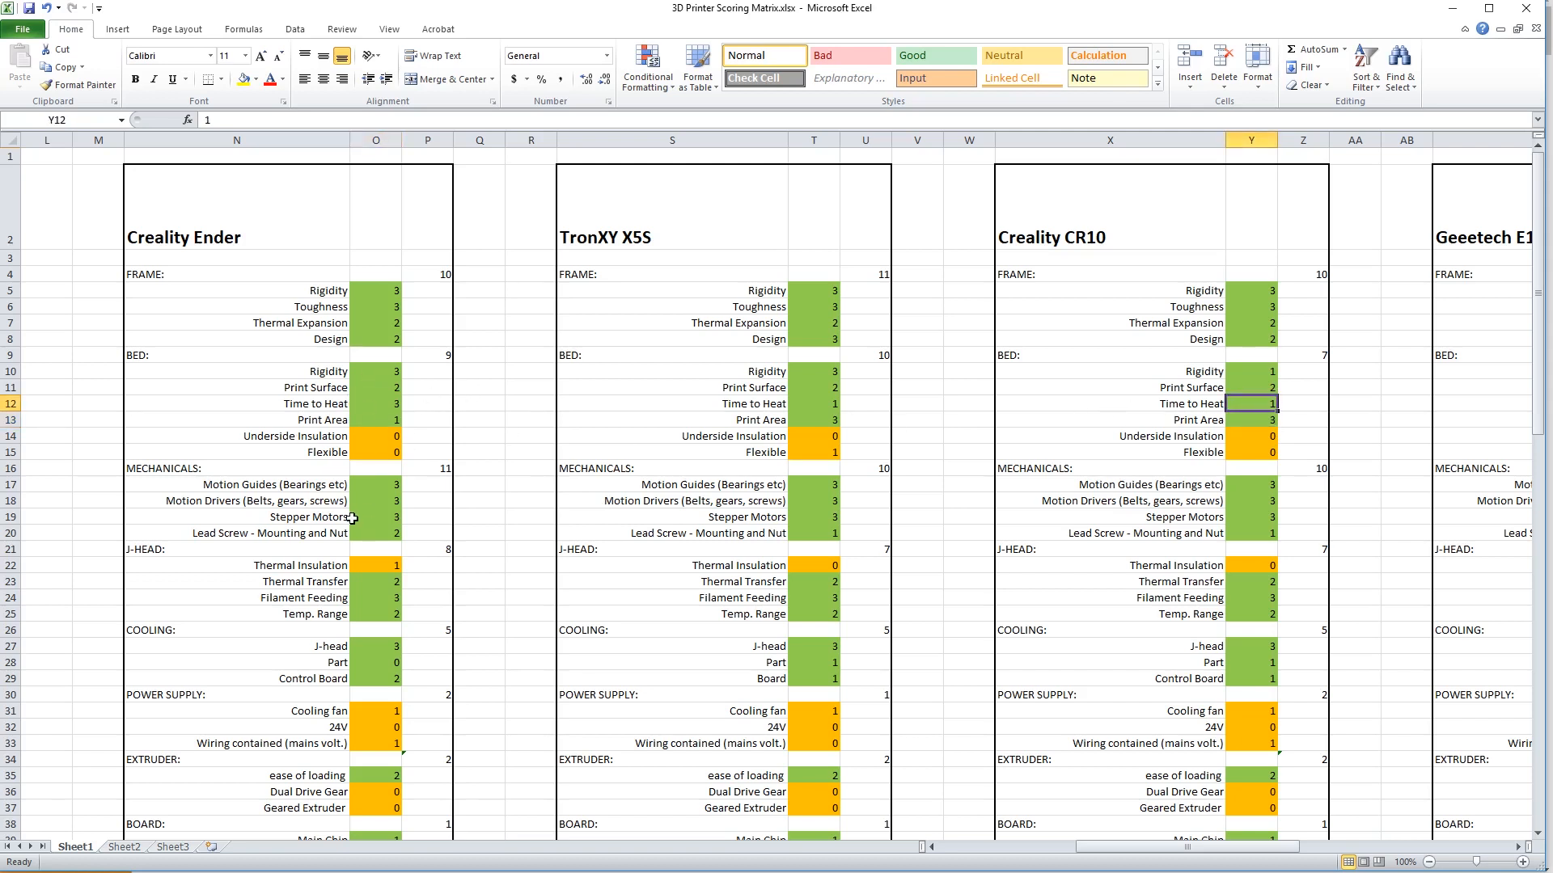
{"action": "scroll", "scroll_direction": "down", "scroll_amount": 3}
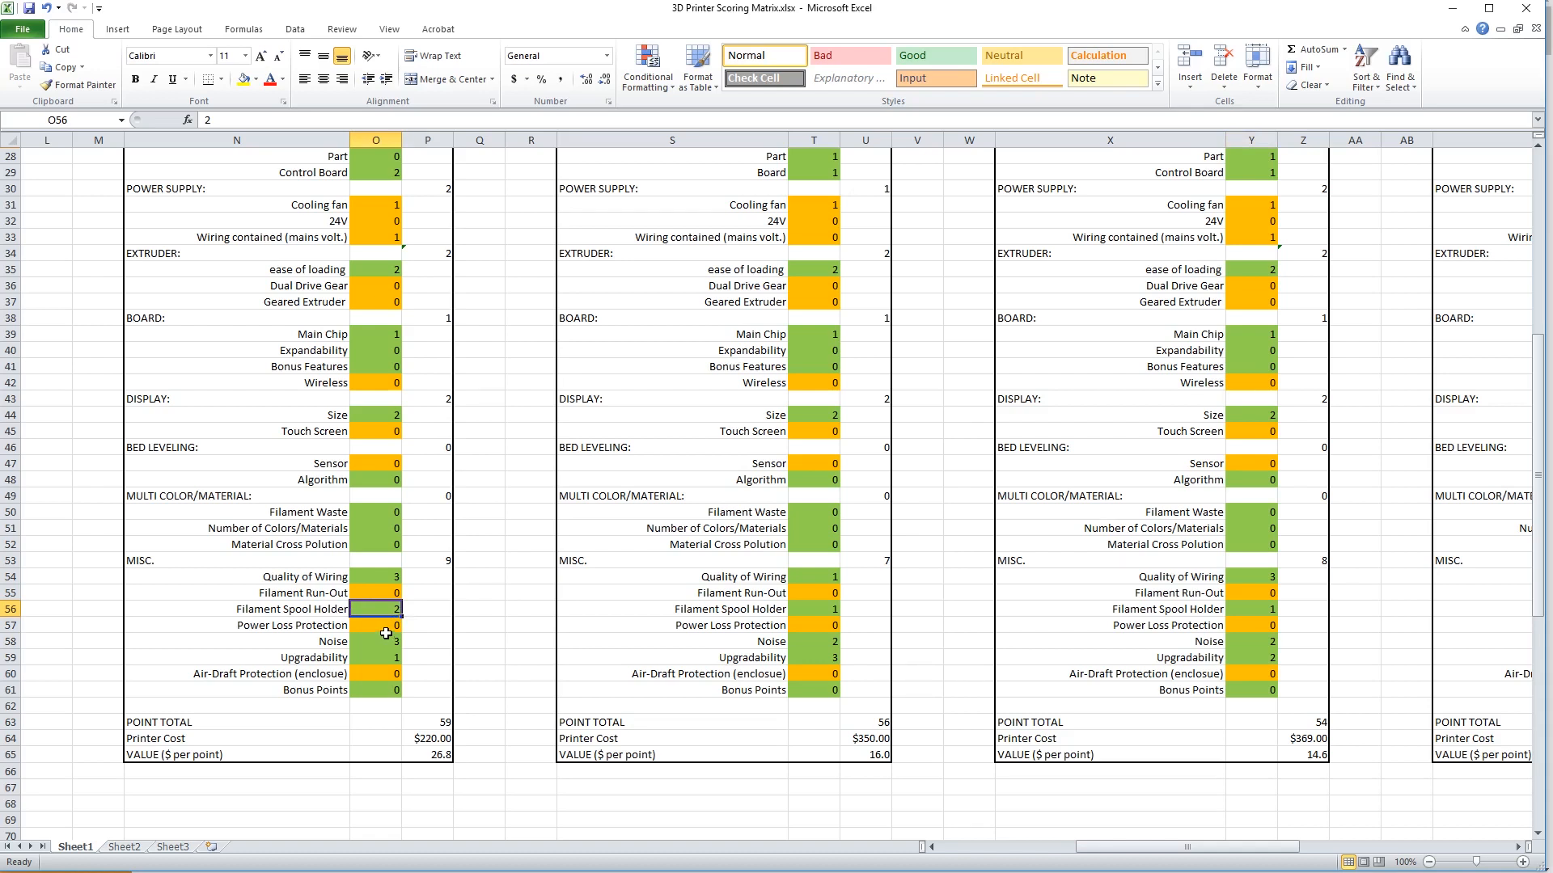
{"action": "left_click", "coordinate": [427, 755]}
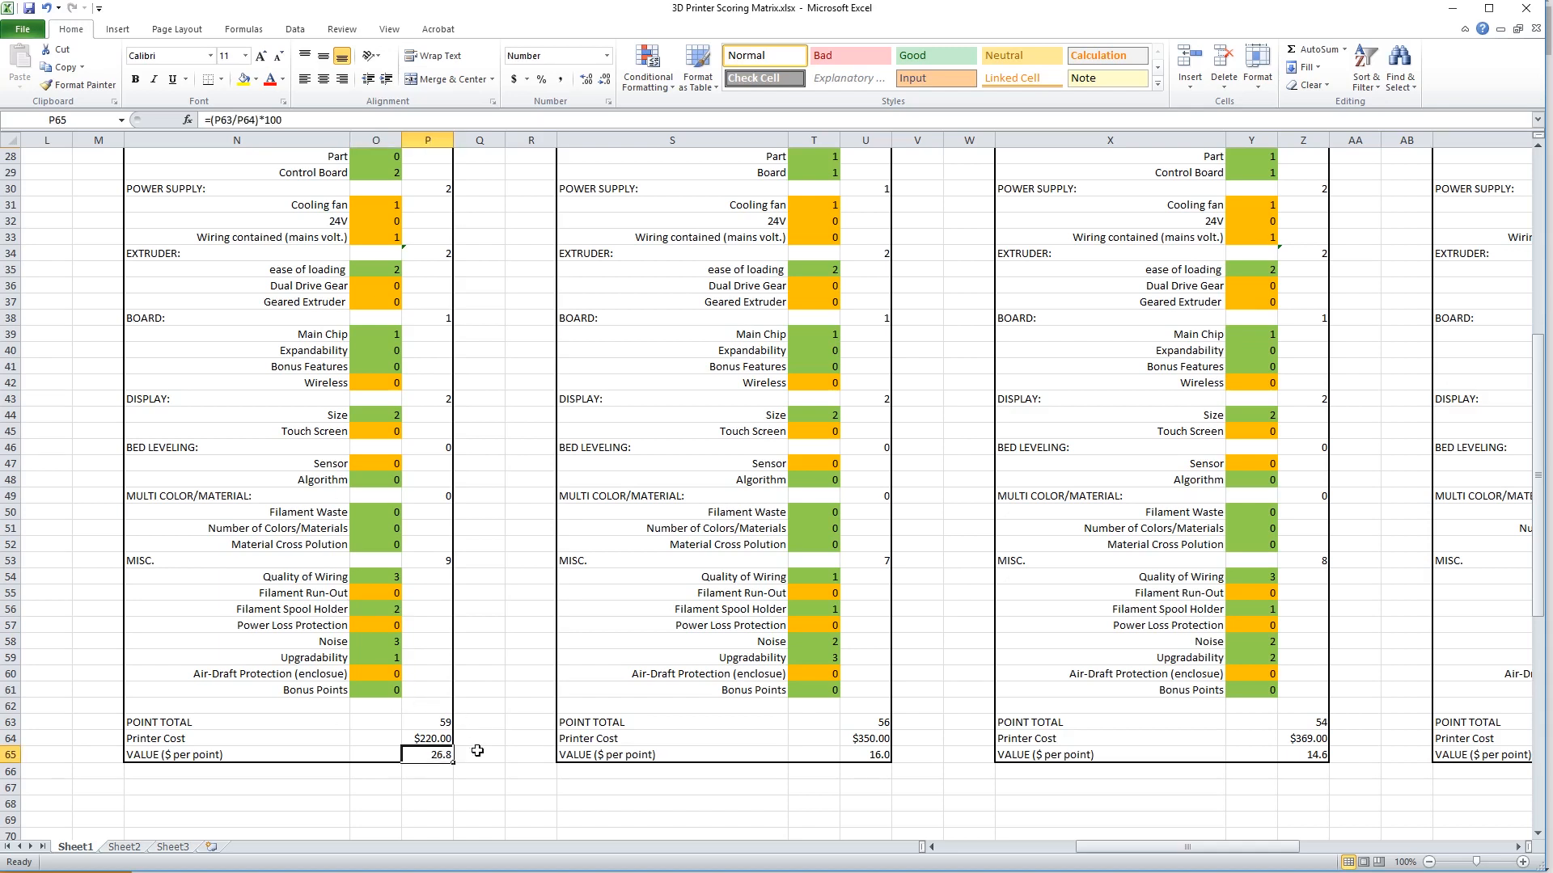
{"action": "left_click", "coordinate": [428, 720]}
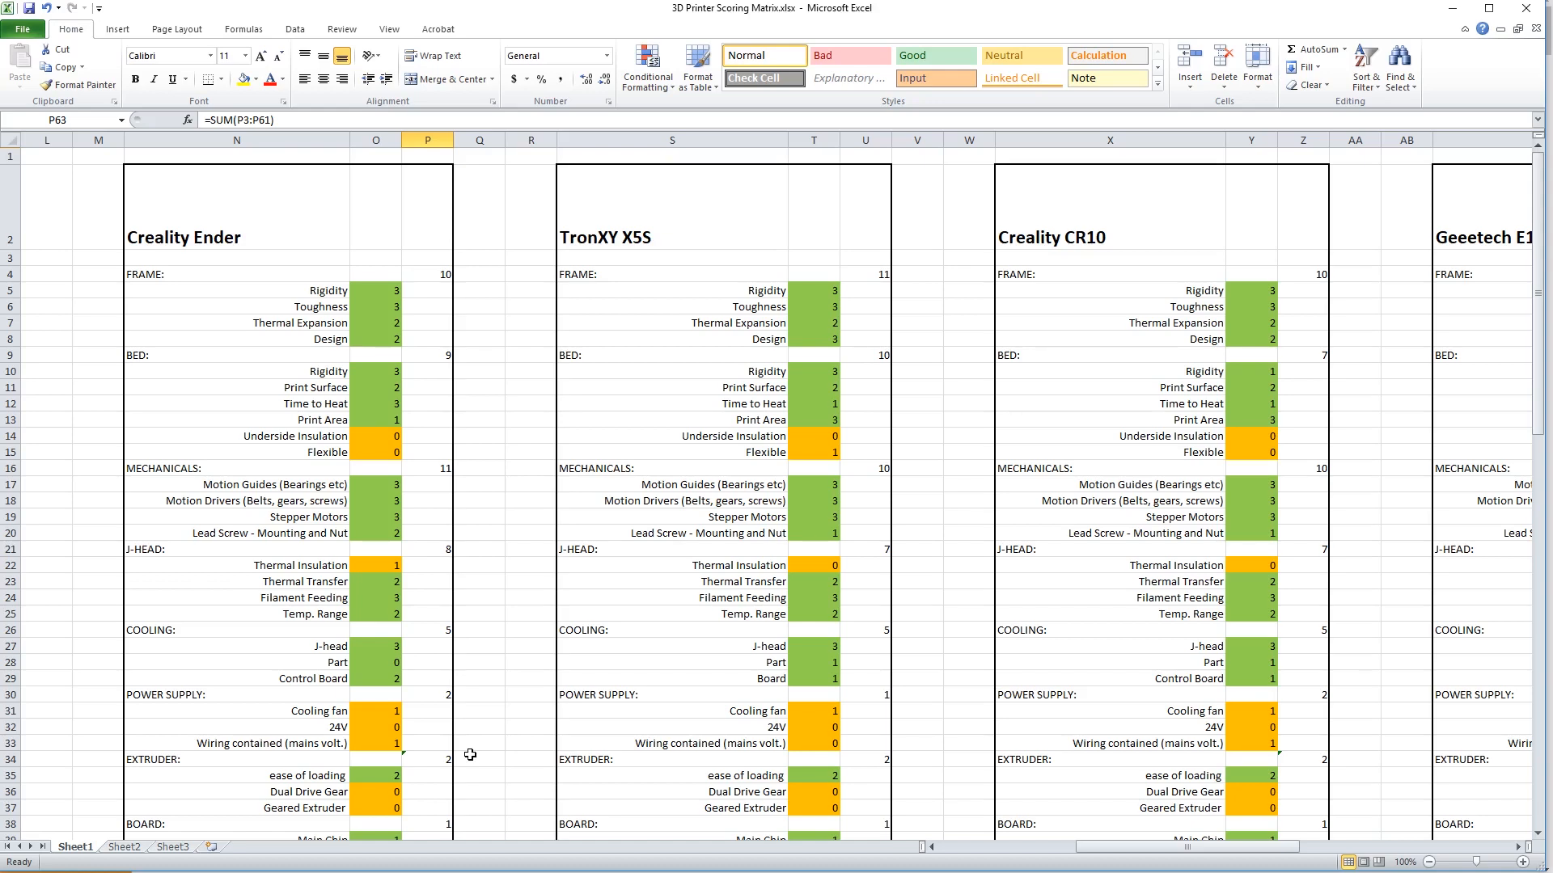
{"action": "scroll", "scroll_direction": "down", "scroll_amount": 3}
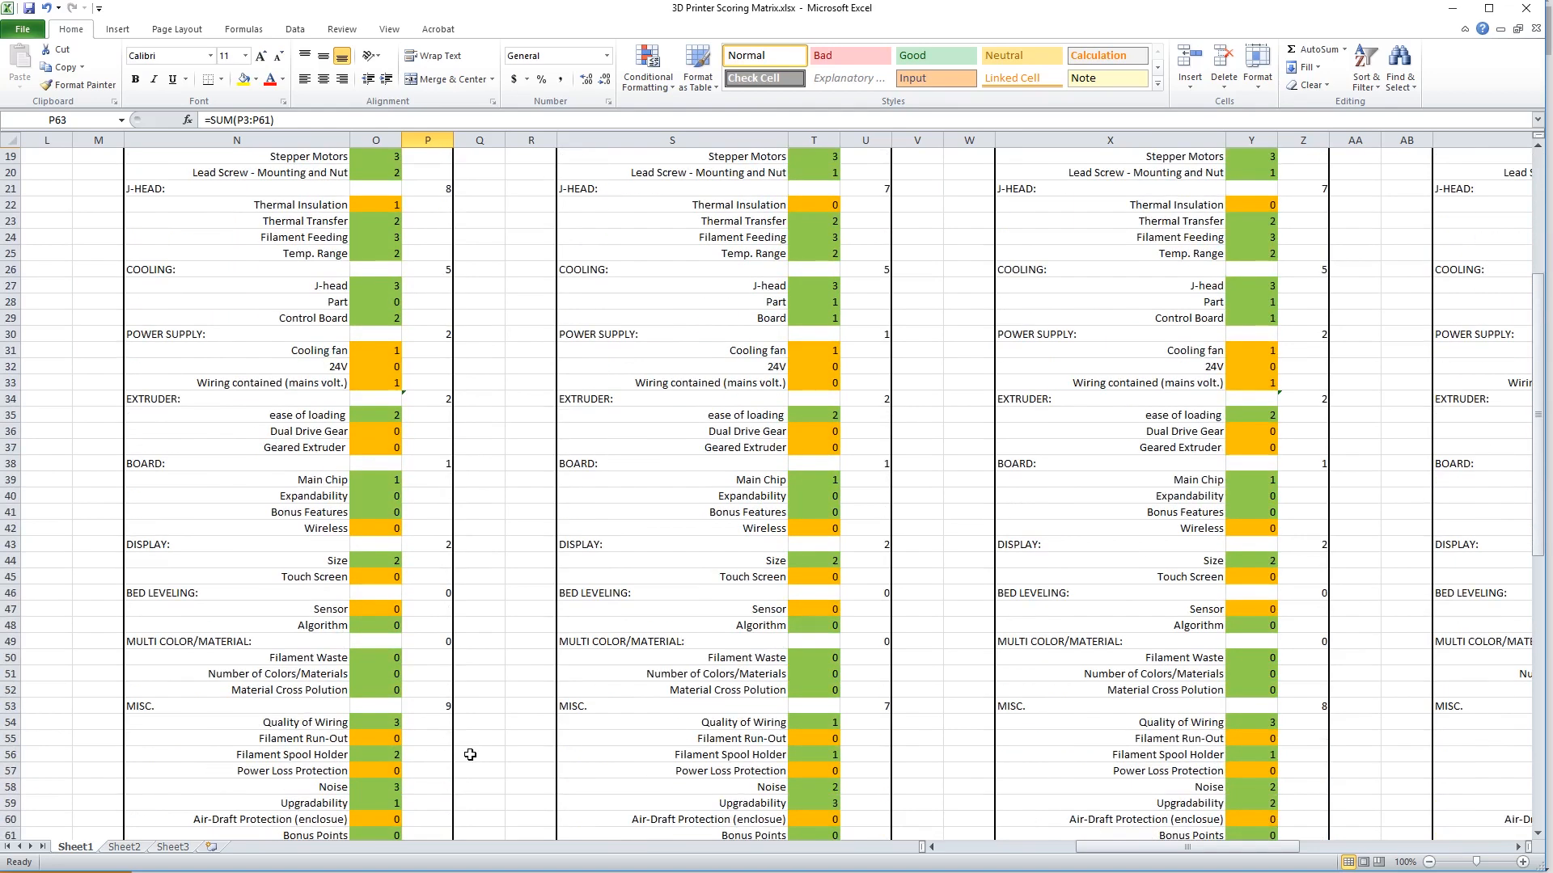
{"action": "scroll", "scroll_direction": "down", "scroll_amount": 3}
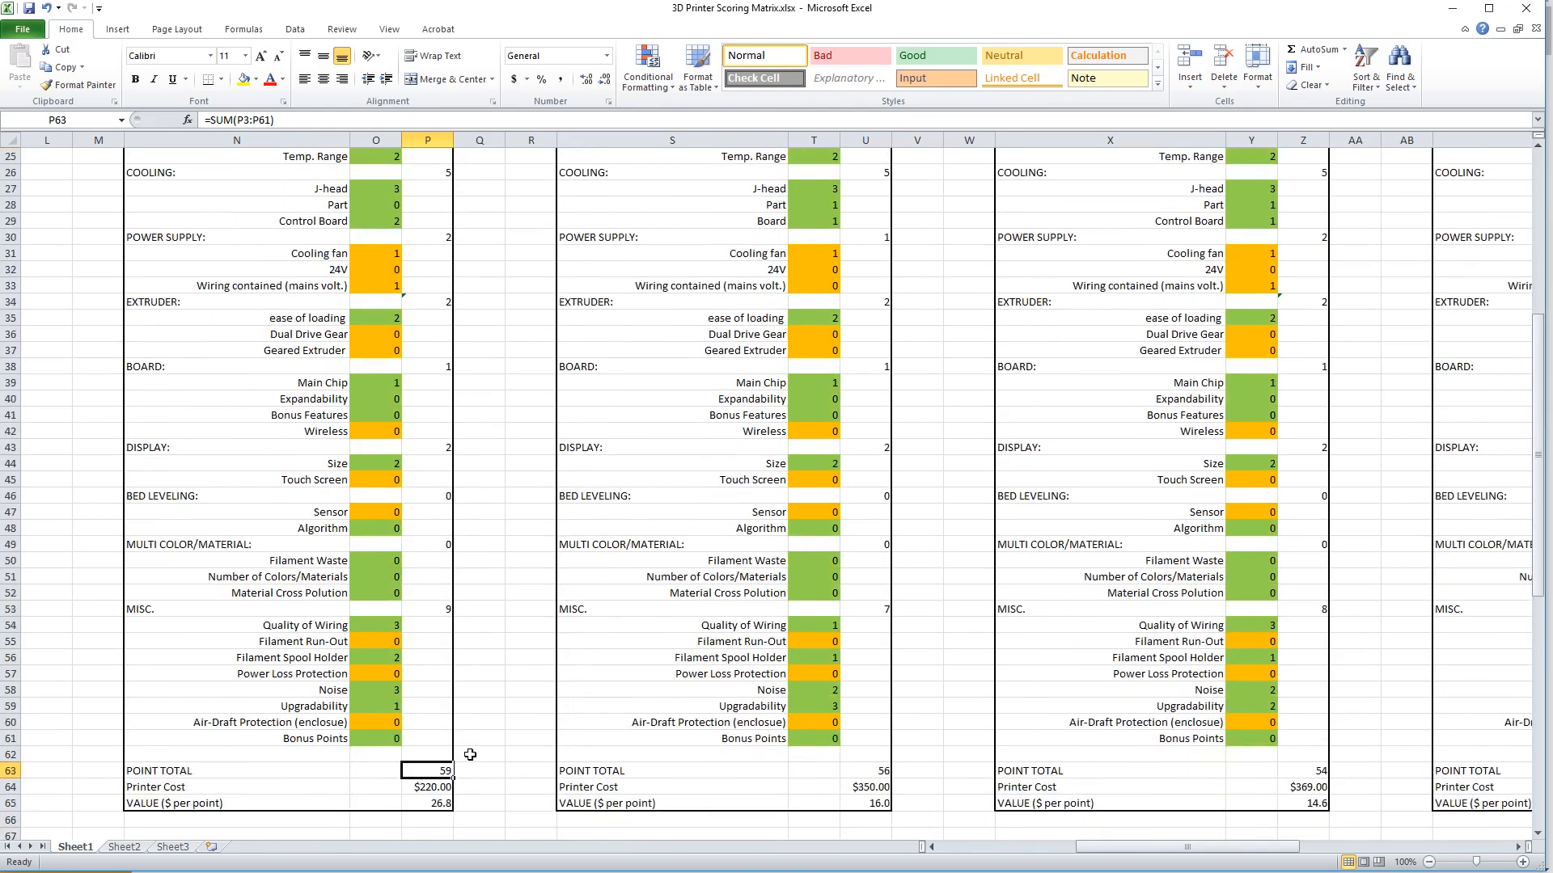